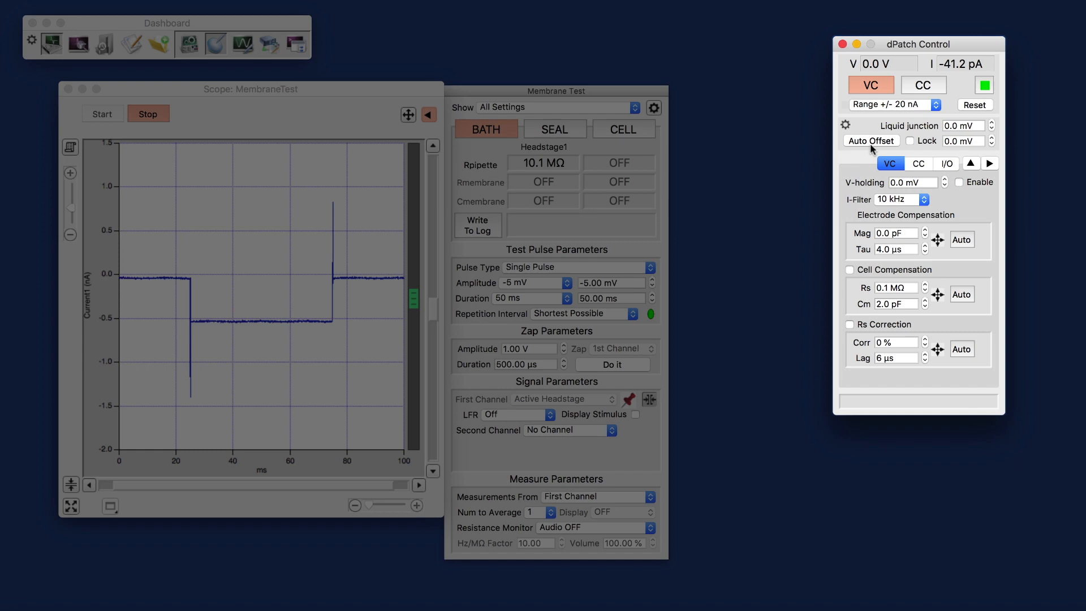
# Auto-zero the pipette offset so the bath-mode holding current sits near zero
pyautogui.click(871, 140)
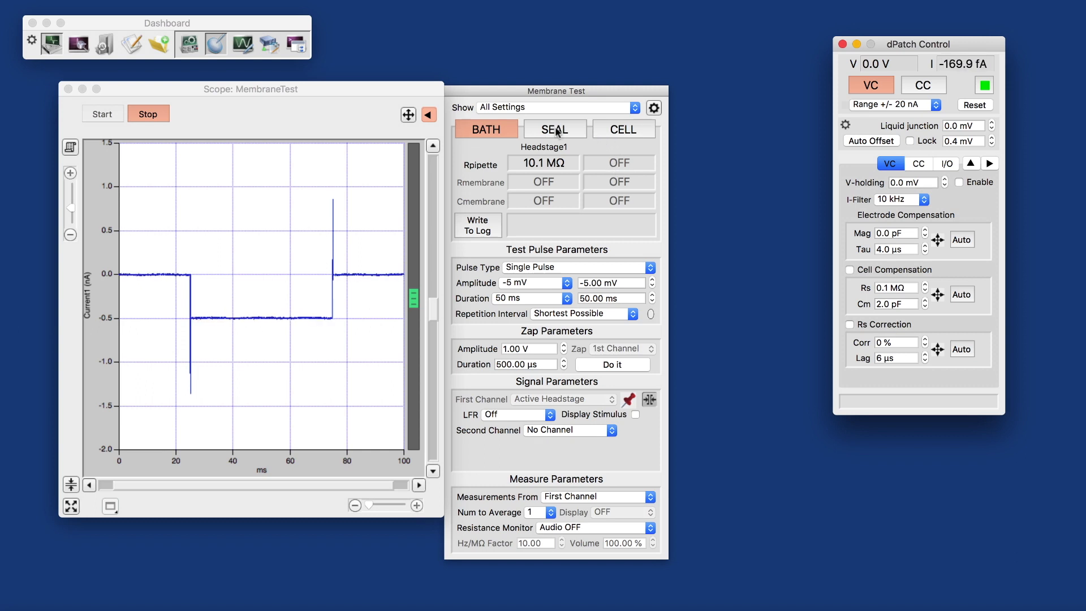
# Switch the membrane test from bath to the SEAL stage
pyautogui.click(555, 129)
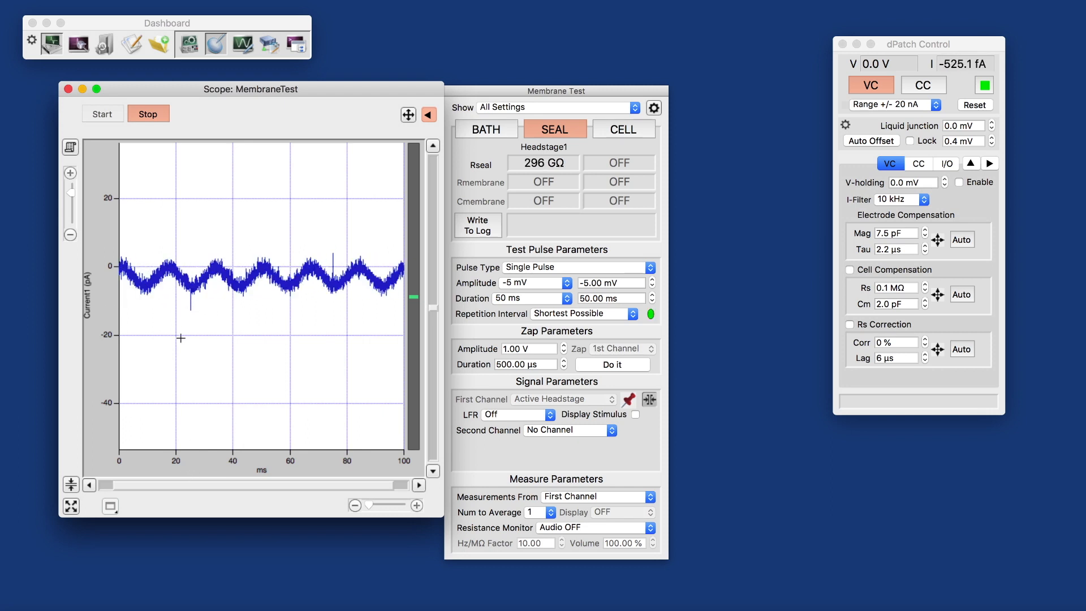
# Zoom into the 15–45 ms trace and tune electrode compensation to 7.5 pF, 2.3 µs
pyautogui.moveTo(147, 199); pyautogui.dragTo(249, 352)
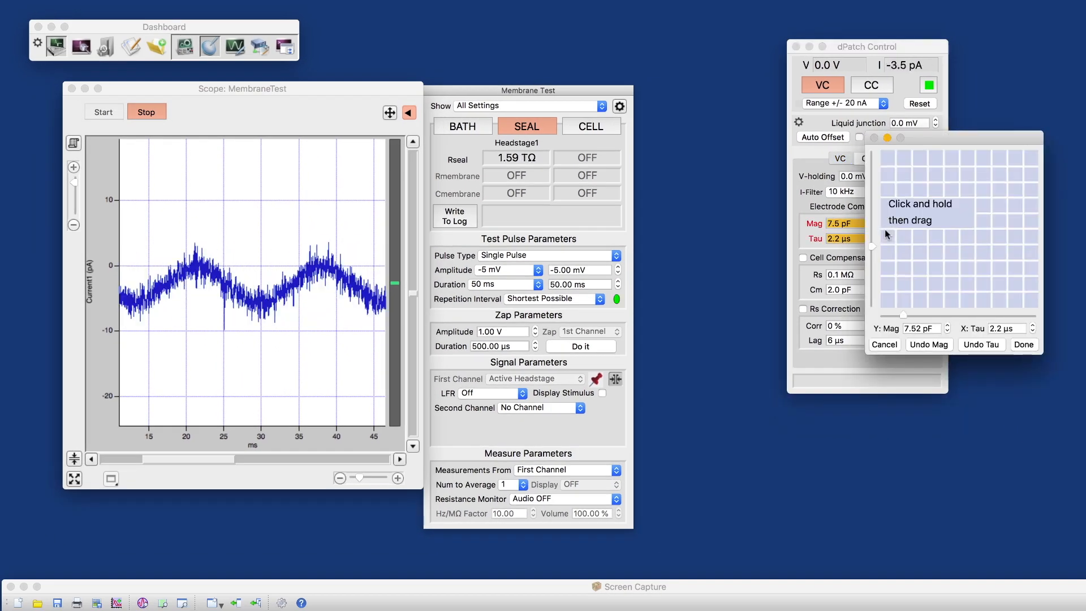
pyautogui.moveTo(887, 235); pyautogui.dragTo(904, 251)
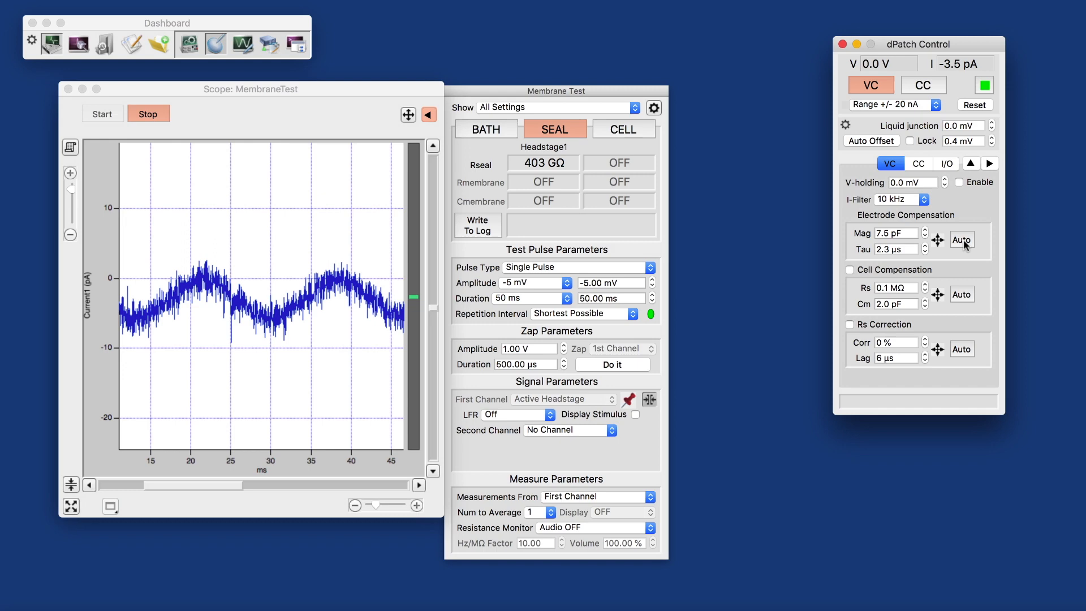
pyautogui.moveTo(962, 239)
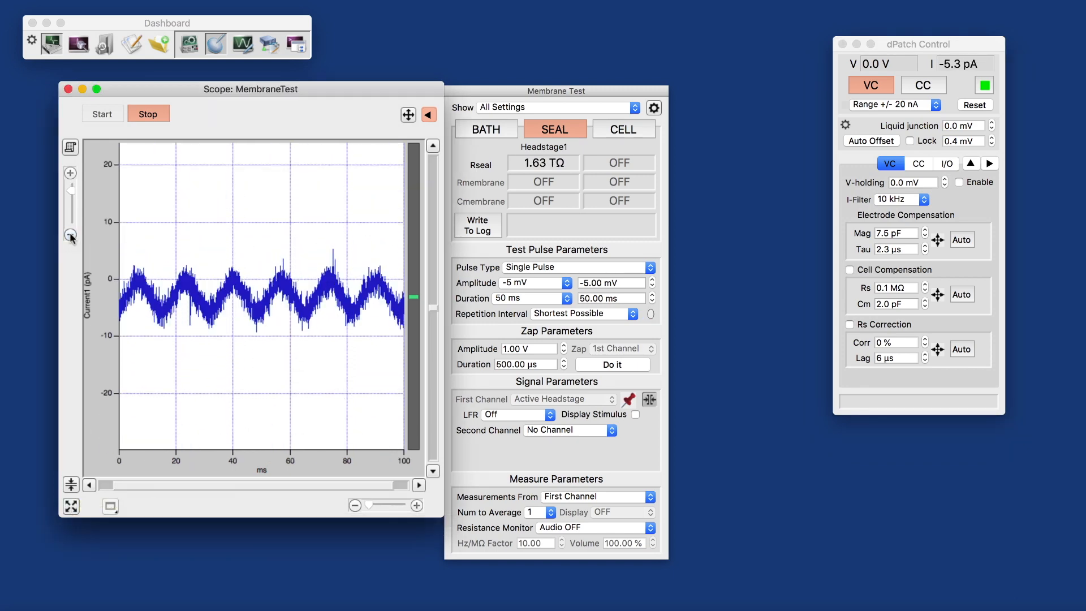
# Set line-frequency reduction to Replace Signal, briefly toggling it off to compare the hum
pyautogui.click(70, 236)
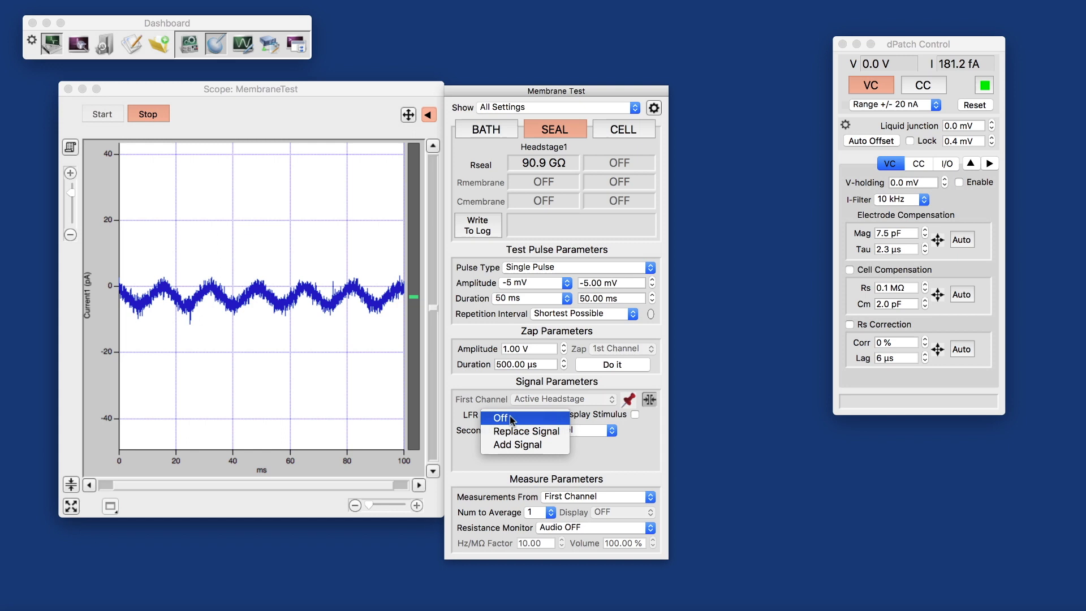
pyautogui.click(525, 430)
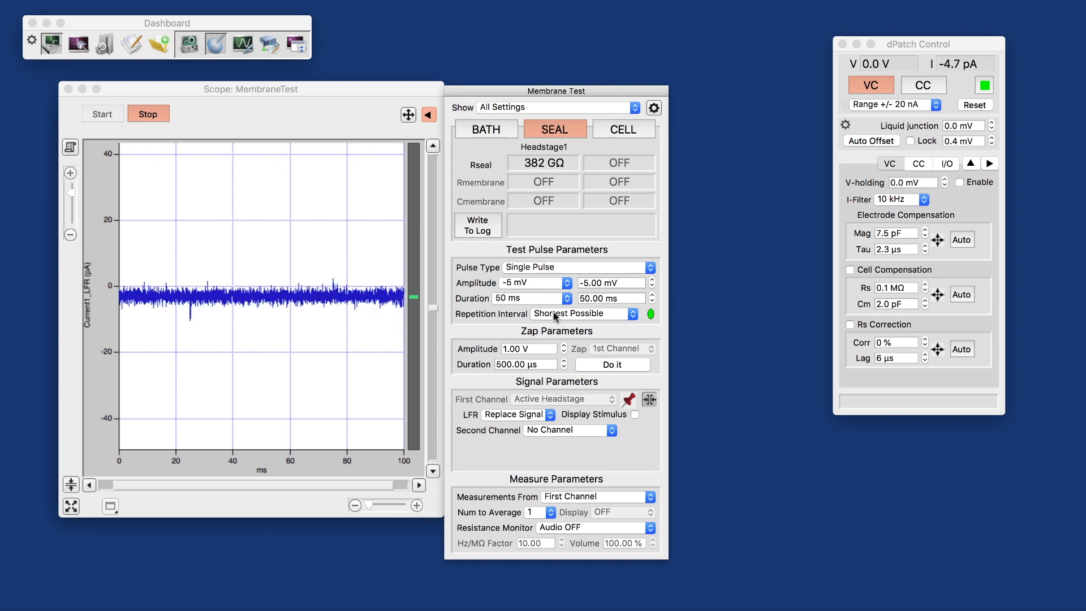
pyautogui.click(518, 414)
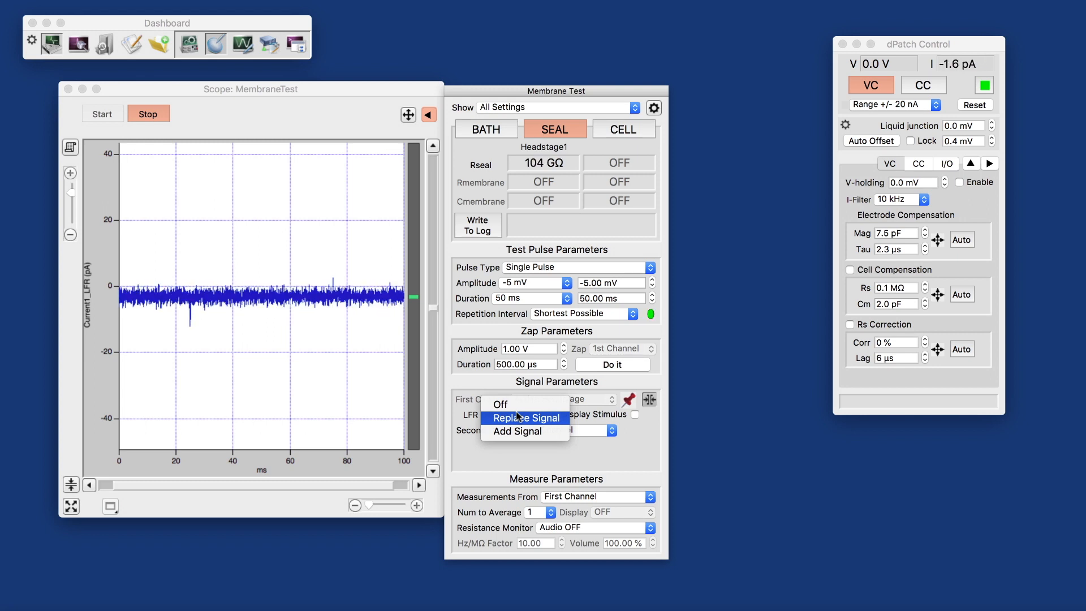
pyautogui.click(499, 406)
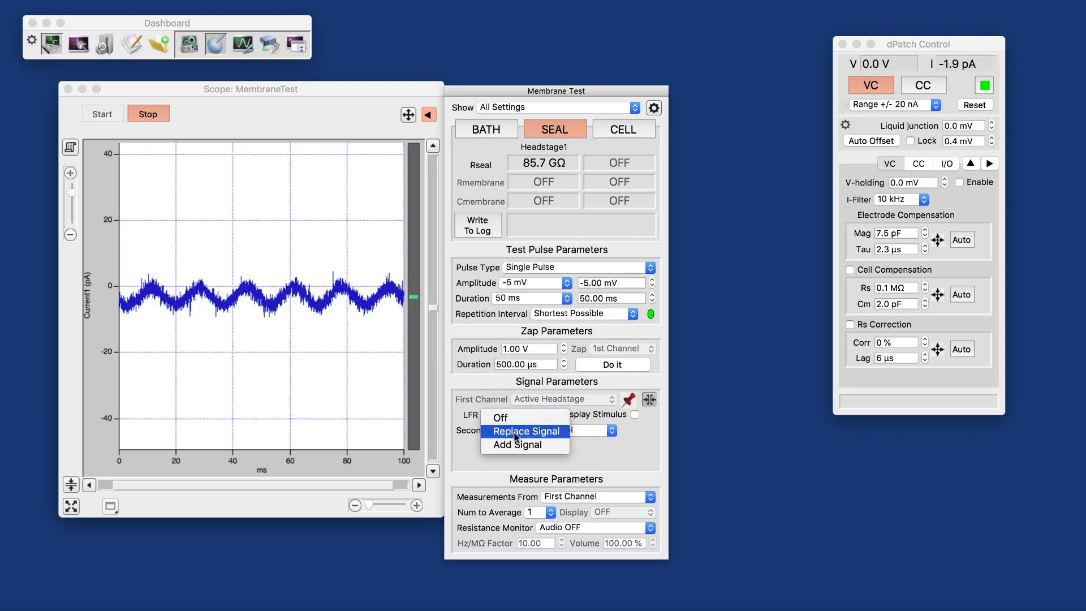
pyautogui.click(525, 431)
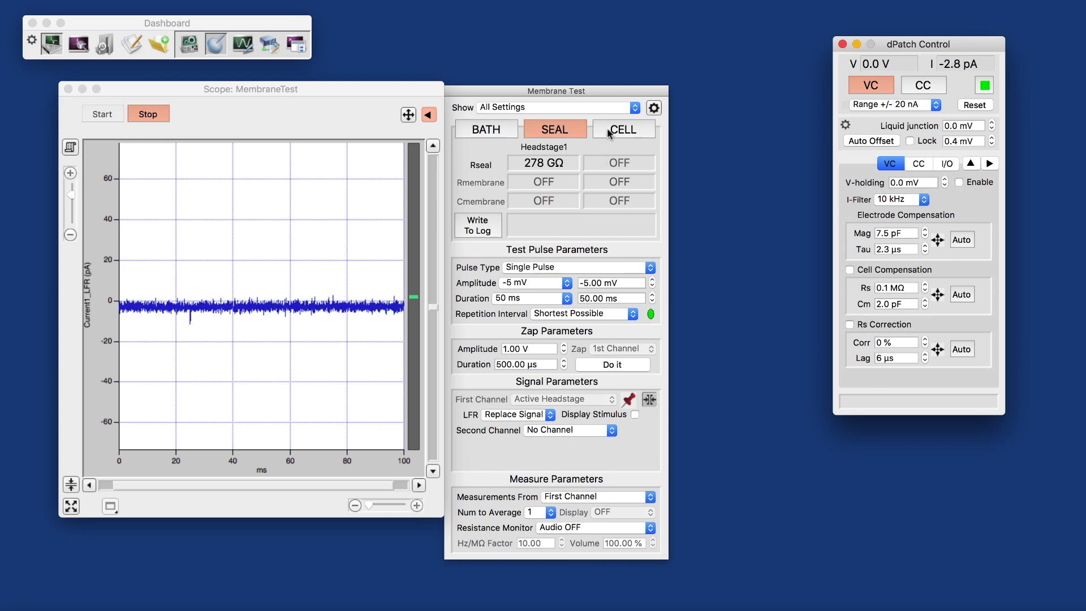
# Switch to the CELL stage and autoscale the current axis to fit the trace
pyautogui.click(623, 129)
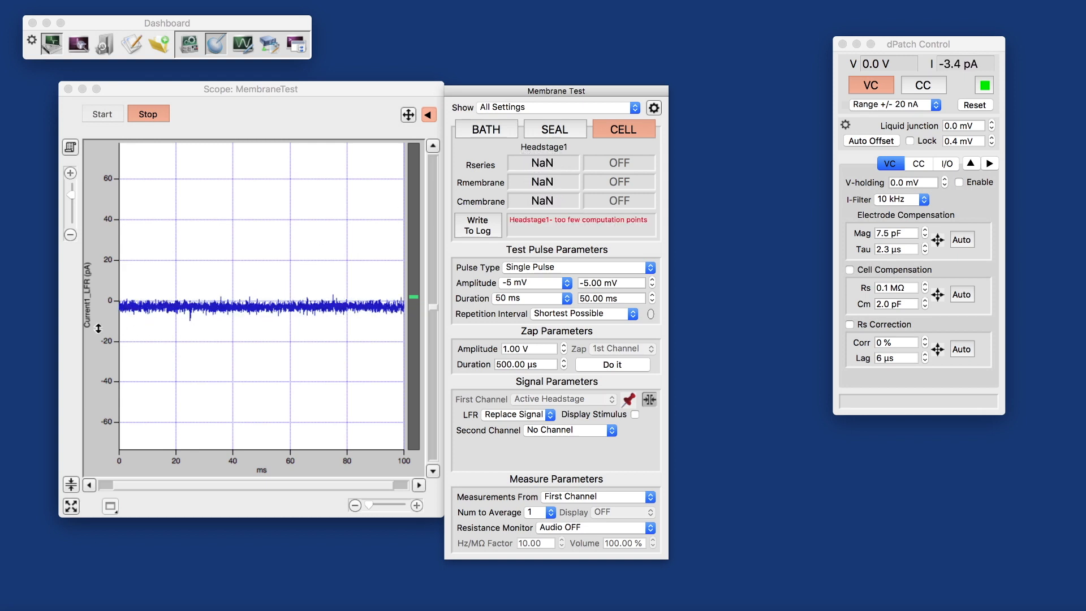
pyautogui.click(70, 236)
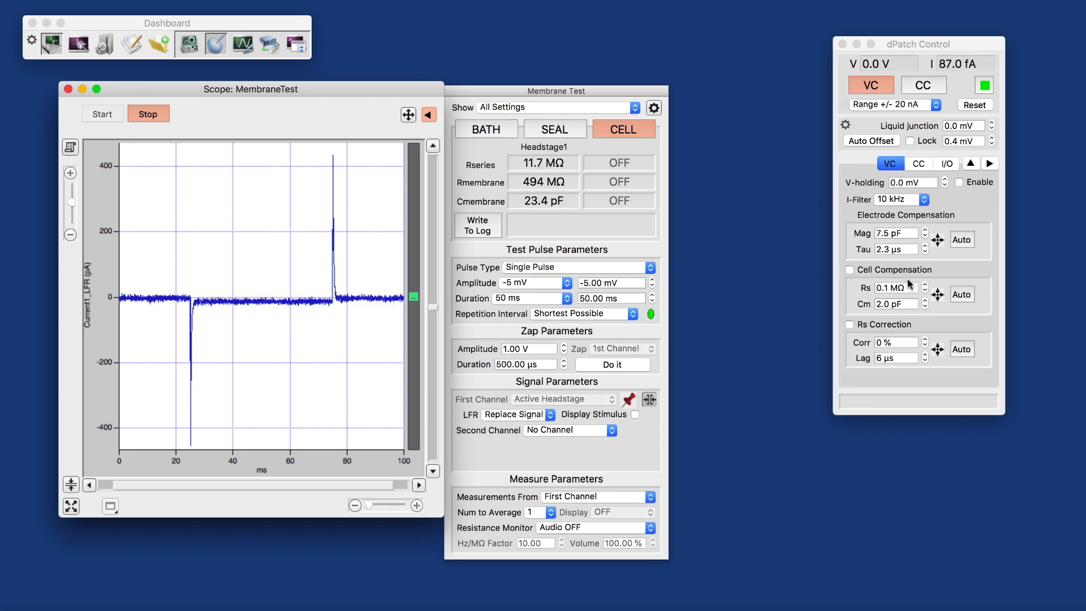
# Enable cell compensation tuned to Rs 9.3 MΩ and Cm 28.9 pF, then confirm Done
pyautogui.click(850, 269)
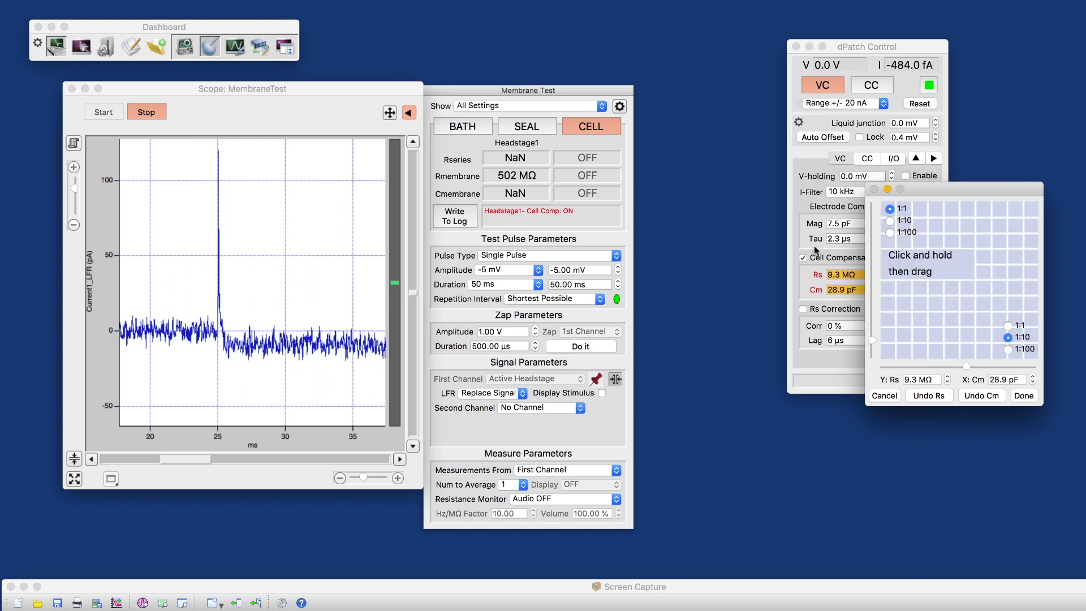
pyautogui.click(1023, 396)
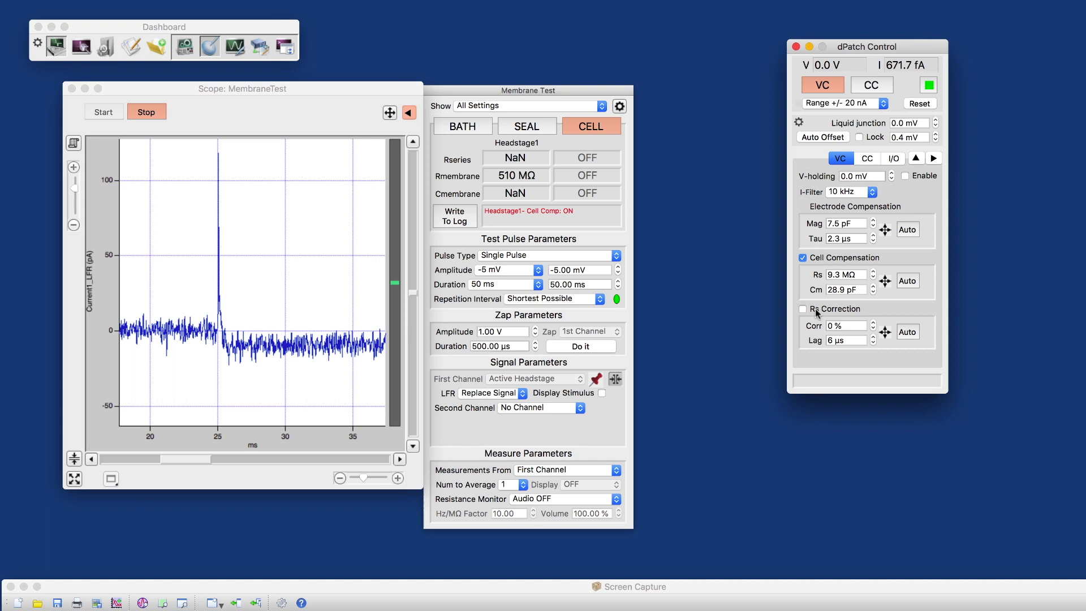
pyautogui.moveTo(803, 309)
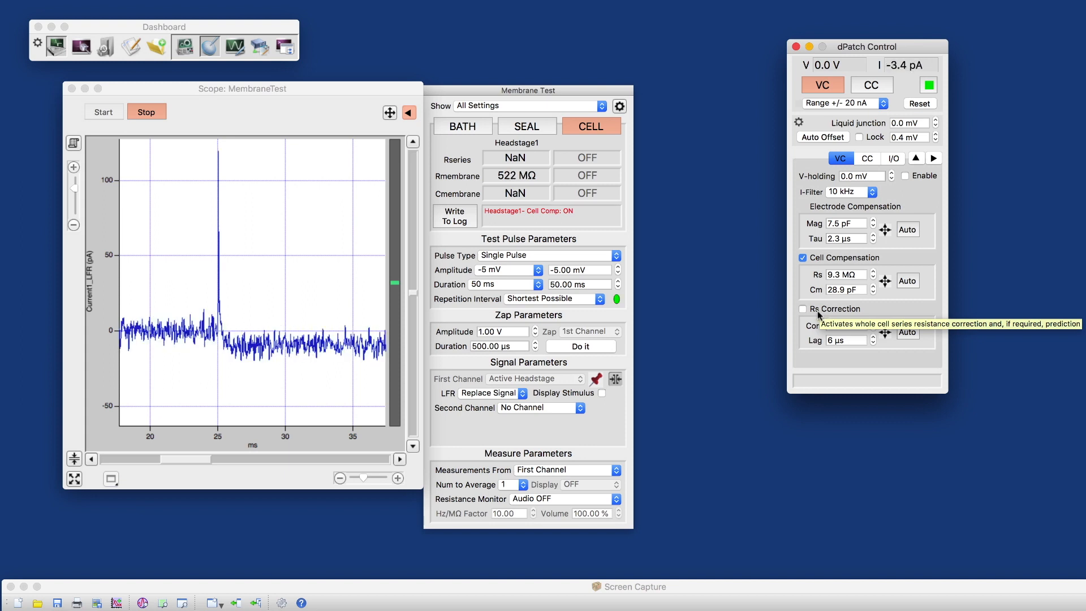
# Enable Rs correction with Auto setting it to 72 %, rescaling the trace
pyautogui.click(803, 309)
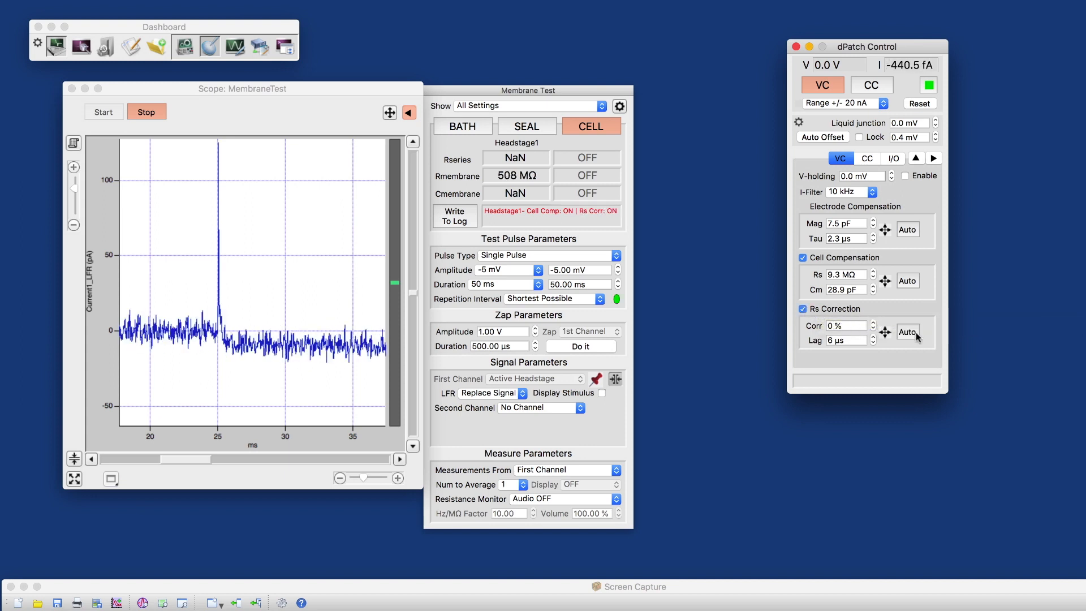
pyautogui.click(908, 332)
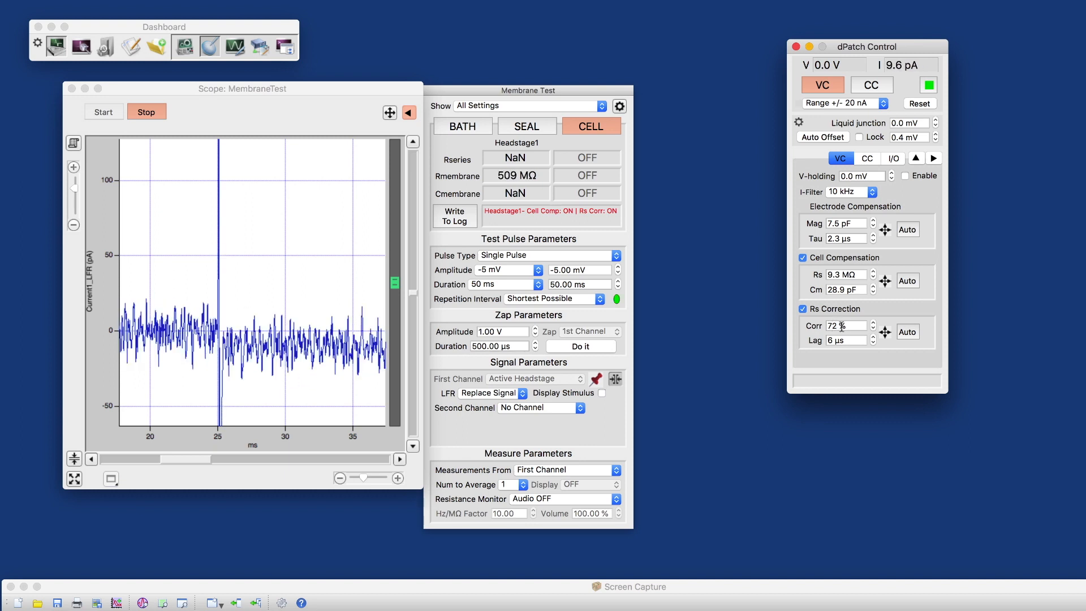
pyautogui.click(74, 225)
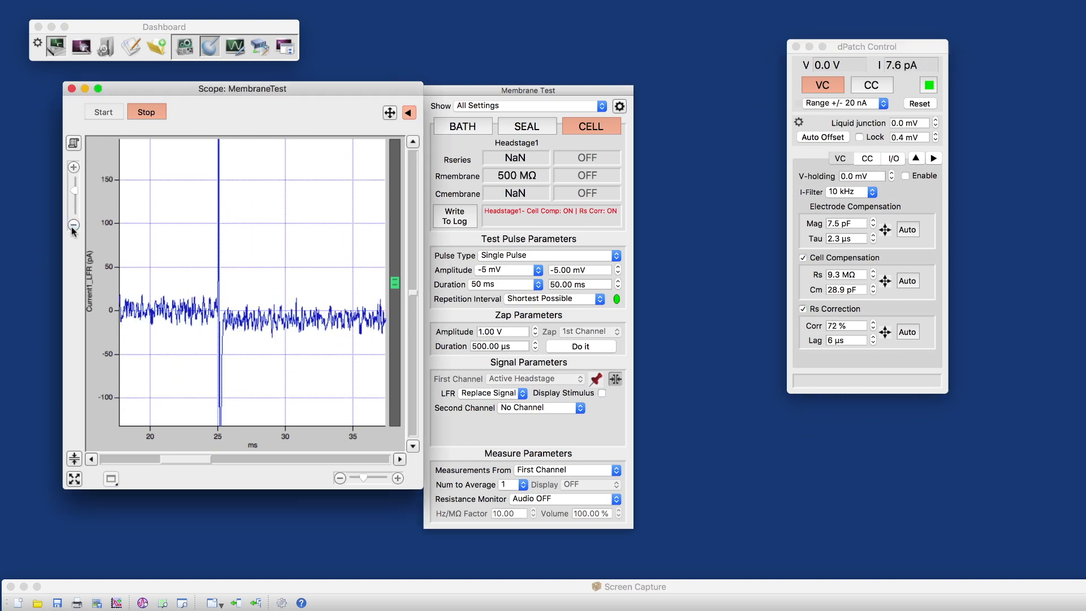